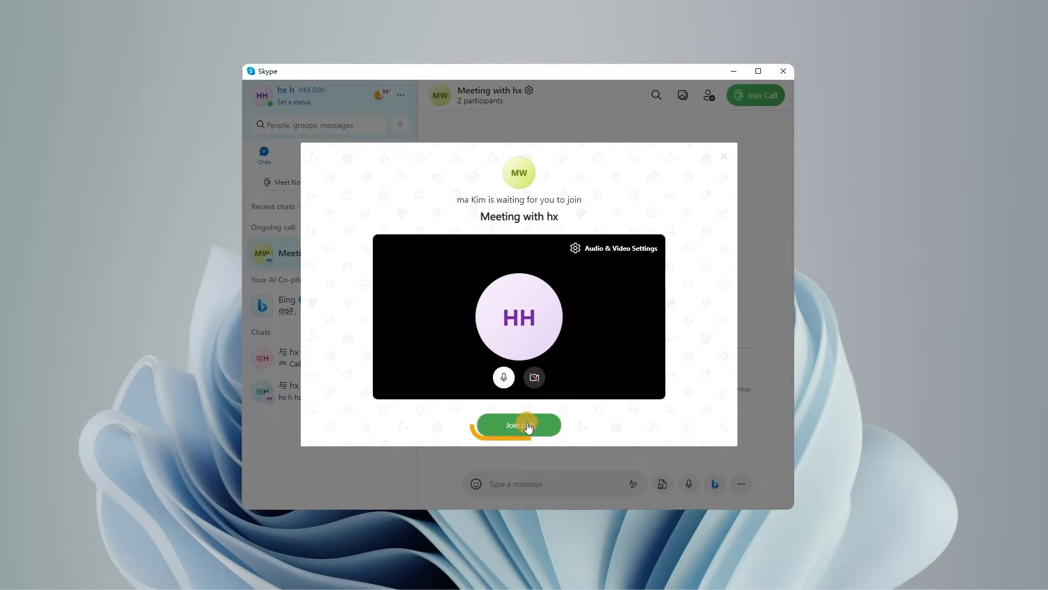
- Join the waiting two-person Skype meeting and toggle in-call recording off and back on
{"action": "left_click", "coordinate": [518, 425]}
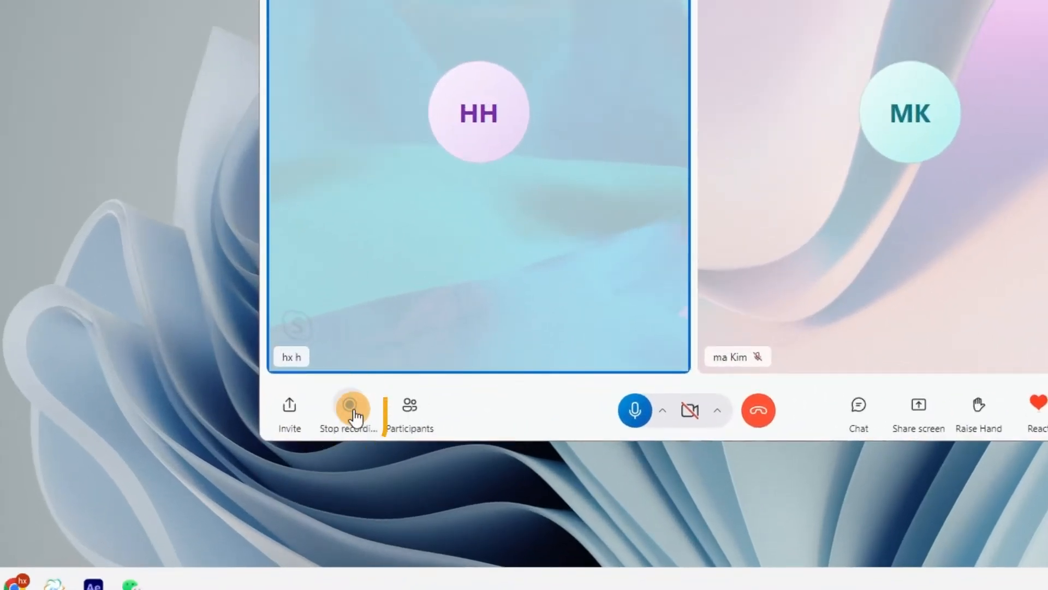
{"action": "left_click", "coordinate": [351, 408]}
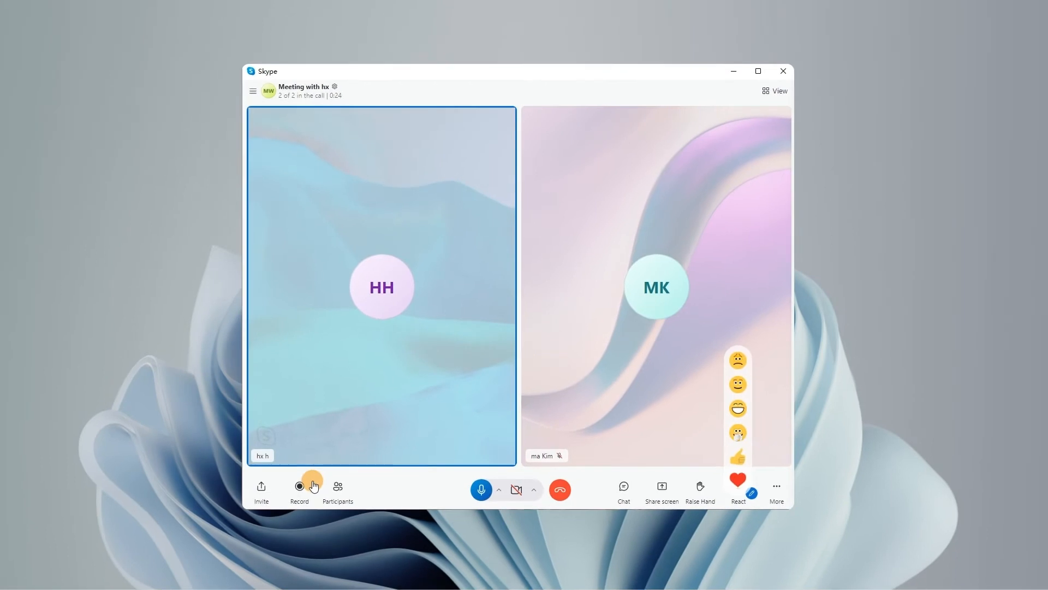
{"action": "left_click", "coordinate": [299, 486]}
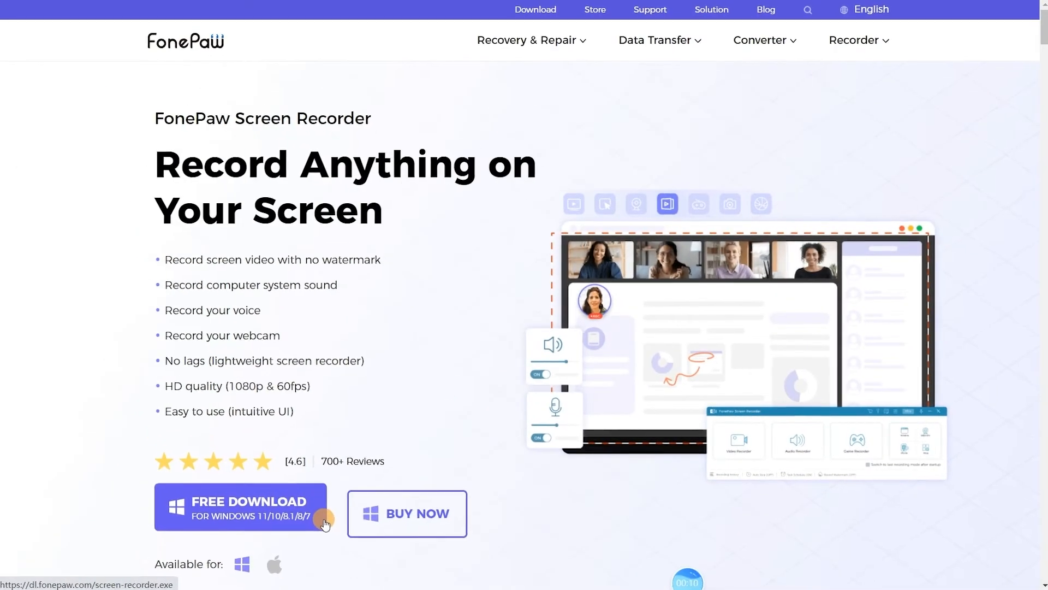
- Scroll down the FonePaw Screen Recorder product page to reach the Windows free download
{"action": "scroll", "scroll_direction": "down", "scroll_amount": 3}
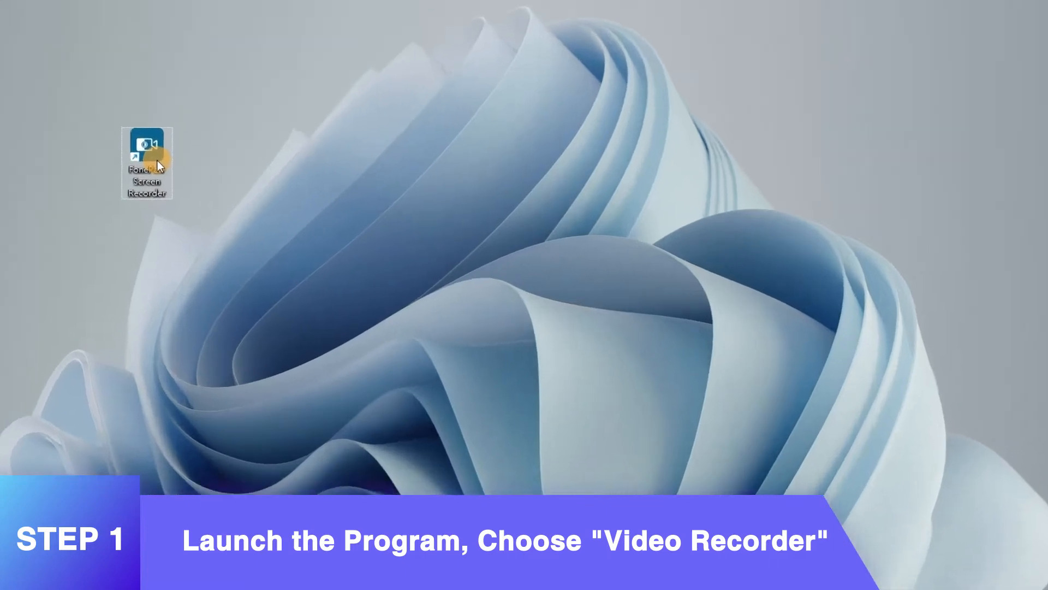
- Launch FonePaw Screen Recorder from the desktop, peek at Phone recording, then back out
{"action": "double_click", "coordinate": [147, 164]}
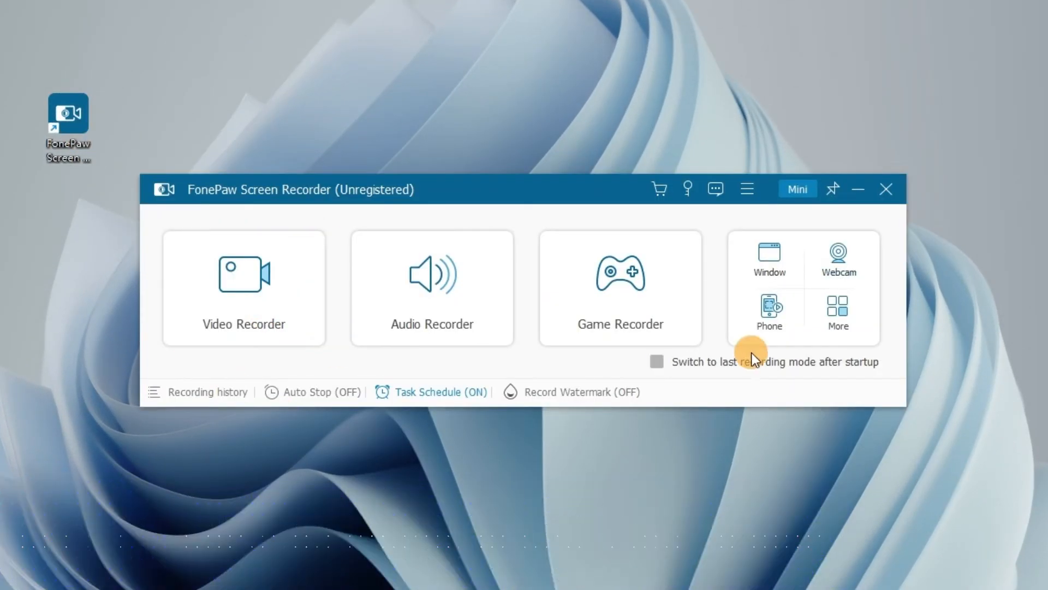
{"action": "left_click", "coordinate": [769, 313]}
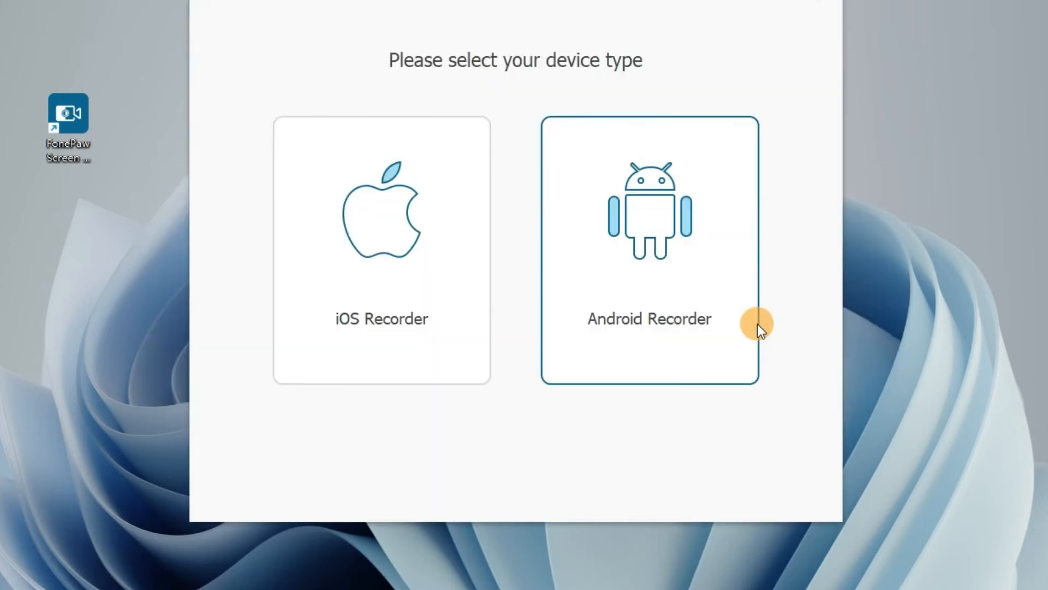
{"action": "left_click", "coordinate": [648, 251]}
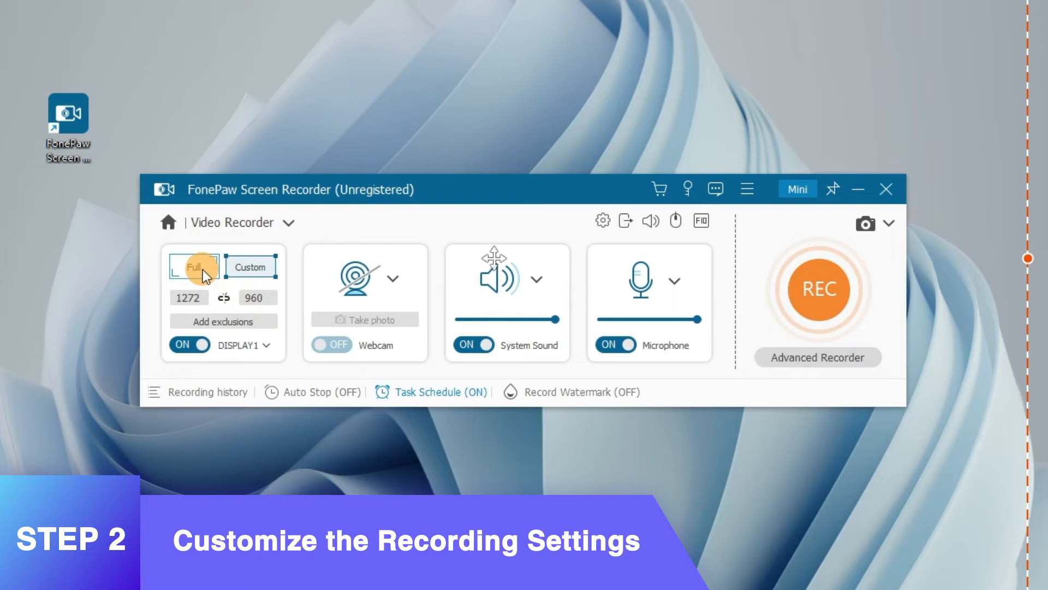
- Set capture to Full screen 1920×1080, webcam off, system sound at full volume
{"action": "left_click", "coordinate": [250, 266]}
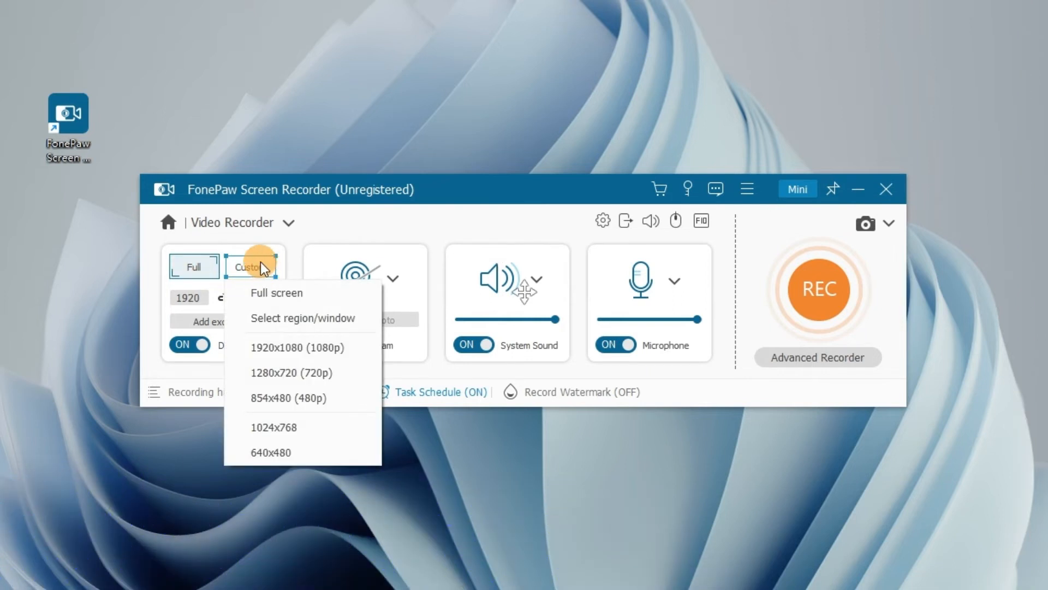
{"action": "left_click", "coordinate": [325, 345]}
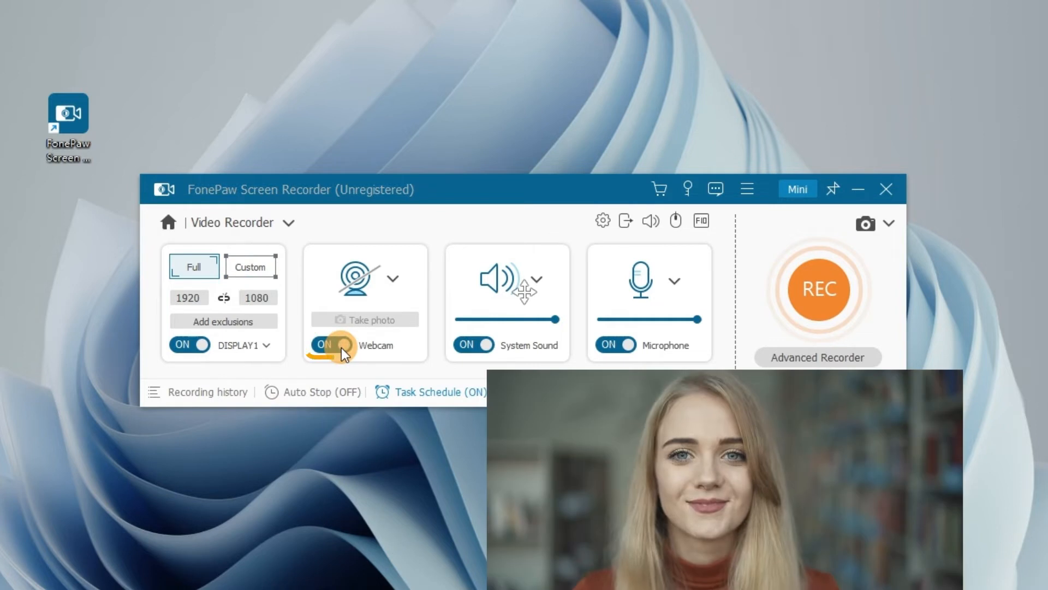
{"action": "left_click", "coordinate": [325, 345]}
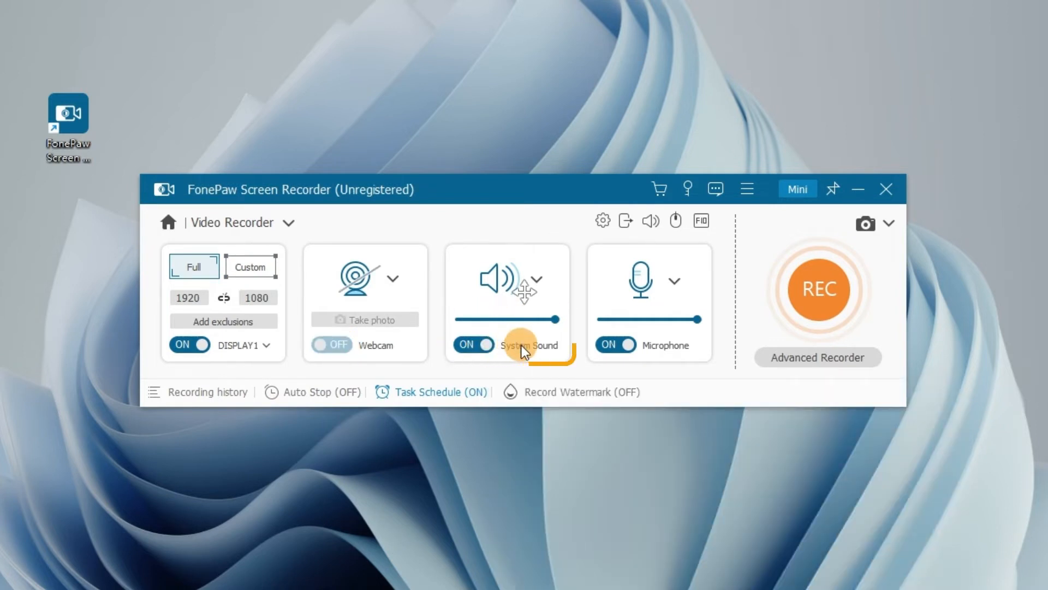
{"action": "mouse_move", "coordinate": [565, 334]}
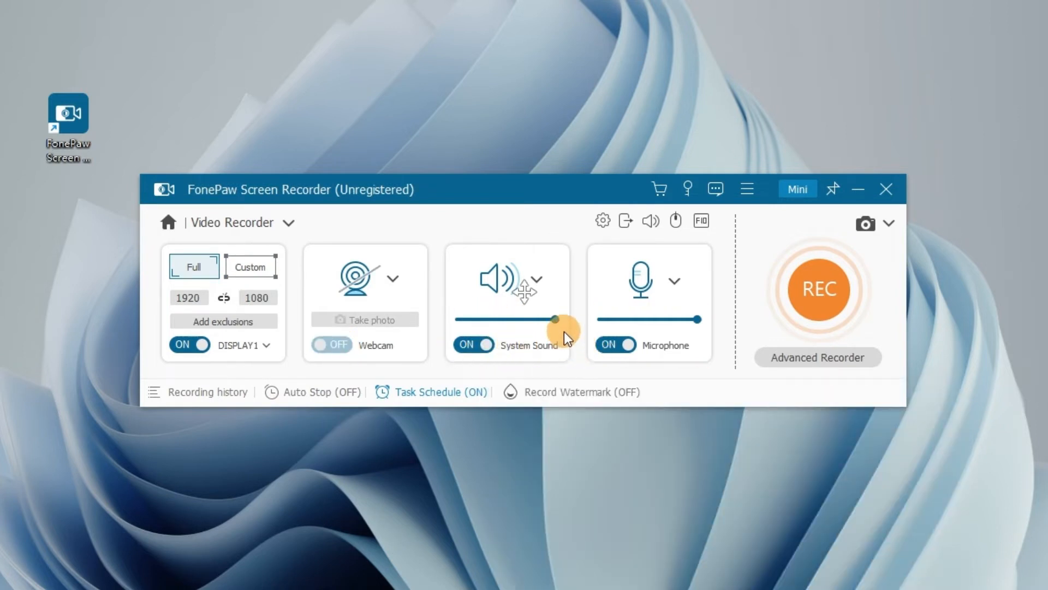
{"action": "left_click", "coordinate": [675, 280]}
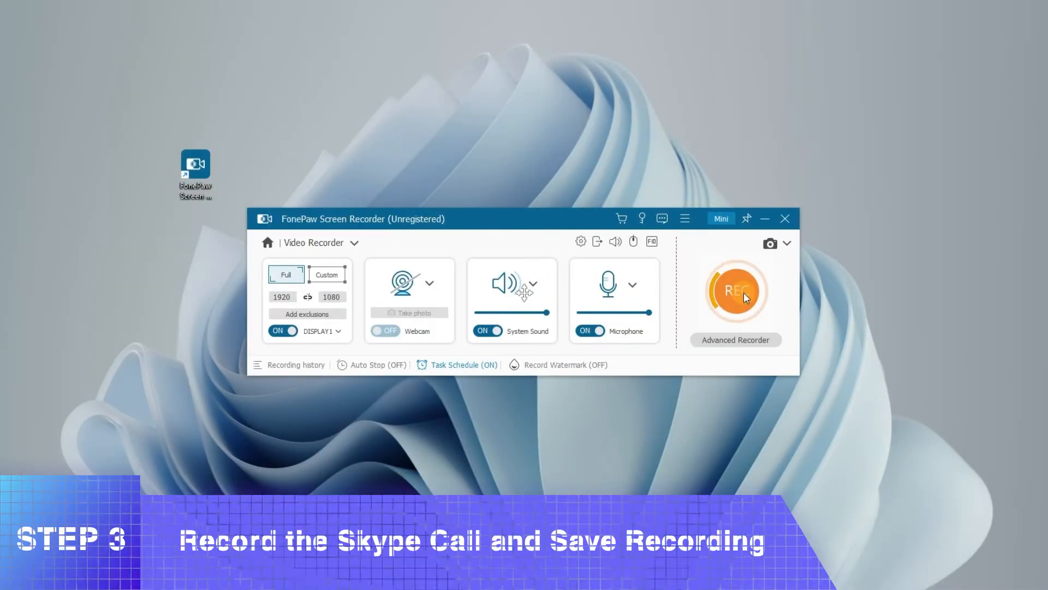
- Start the FonePaw REC recording of the Skype call and save it
{"action": "left_click", "coordinate": [735, 290]}
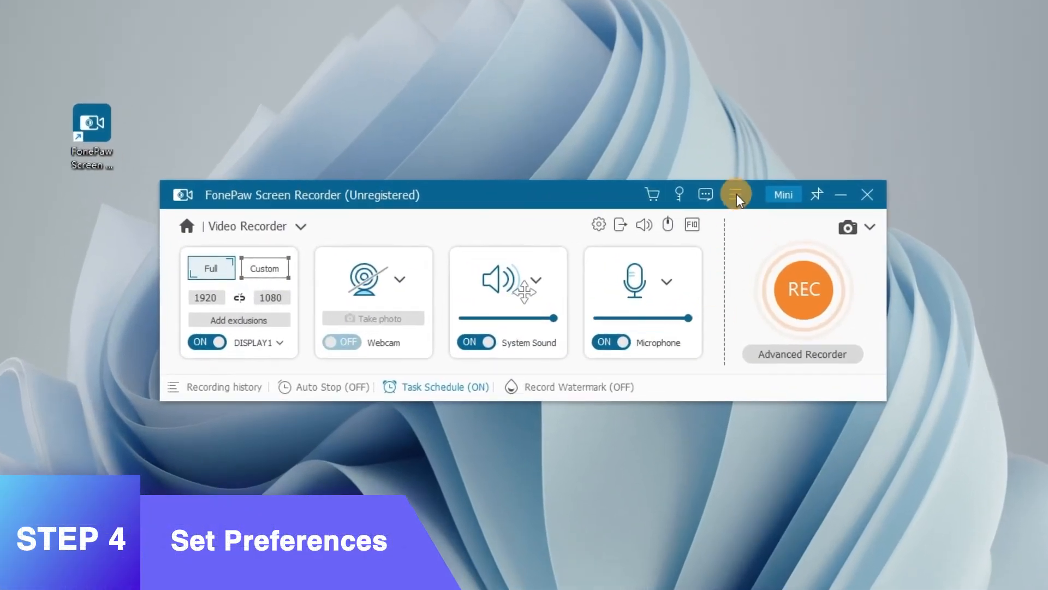
- Review video format options under Preferences > Output, keeping MP4
{"action": "left_click", "coordinate": [735, 194]}
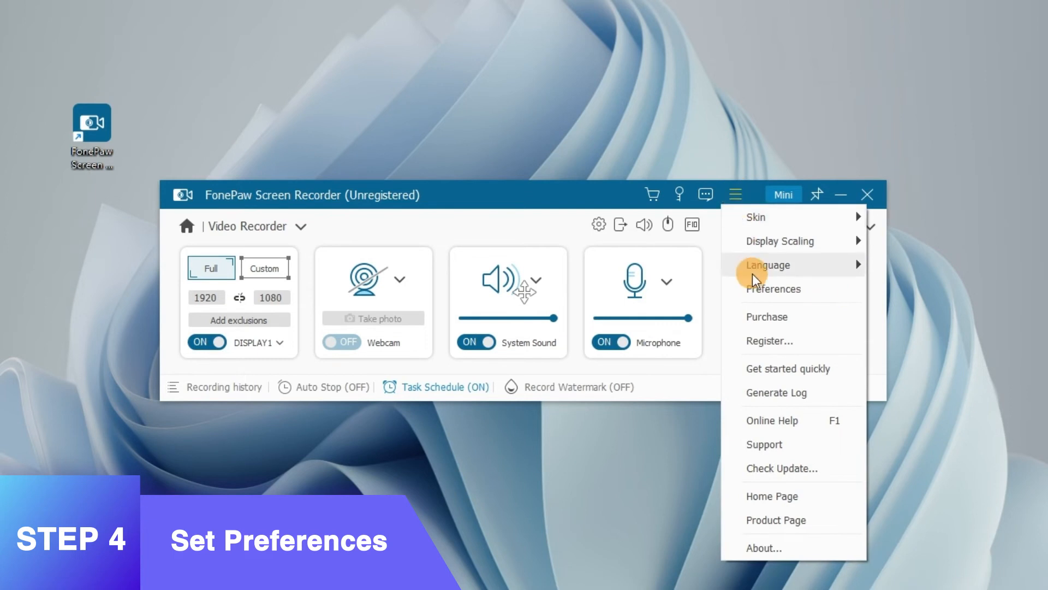
{"action": "left_click", "coordinate": [774, 289]}
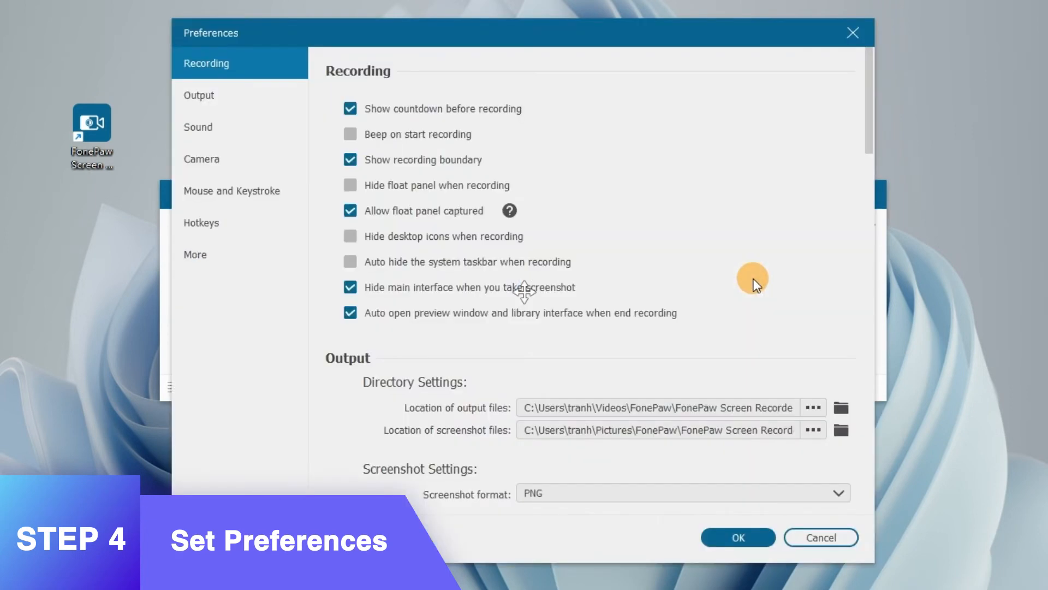
{"action": "left_click", "coordinate": [199, 95]}
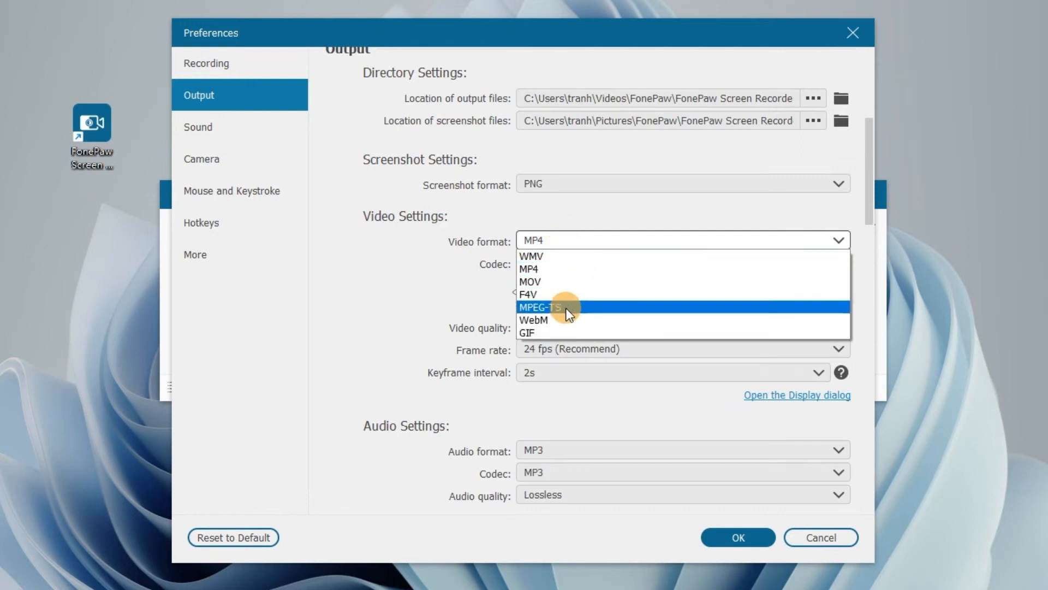
{"action": "mouse_move", "coordinate": [639, 223]}
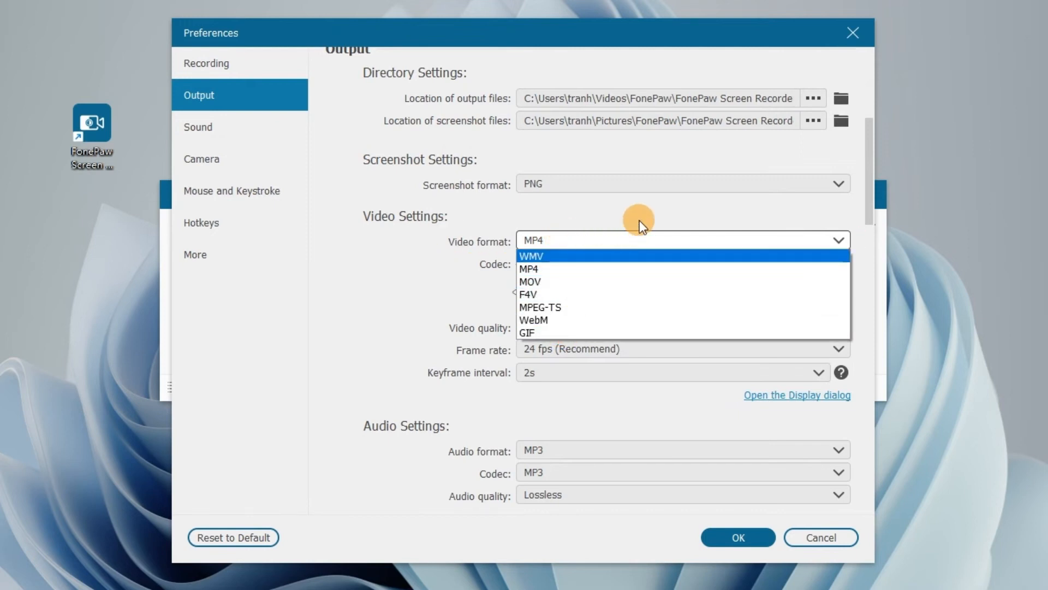
{"action": "left_click", "coordinate": [530, 268]}
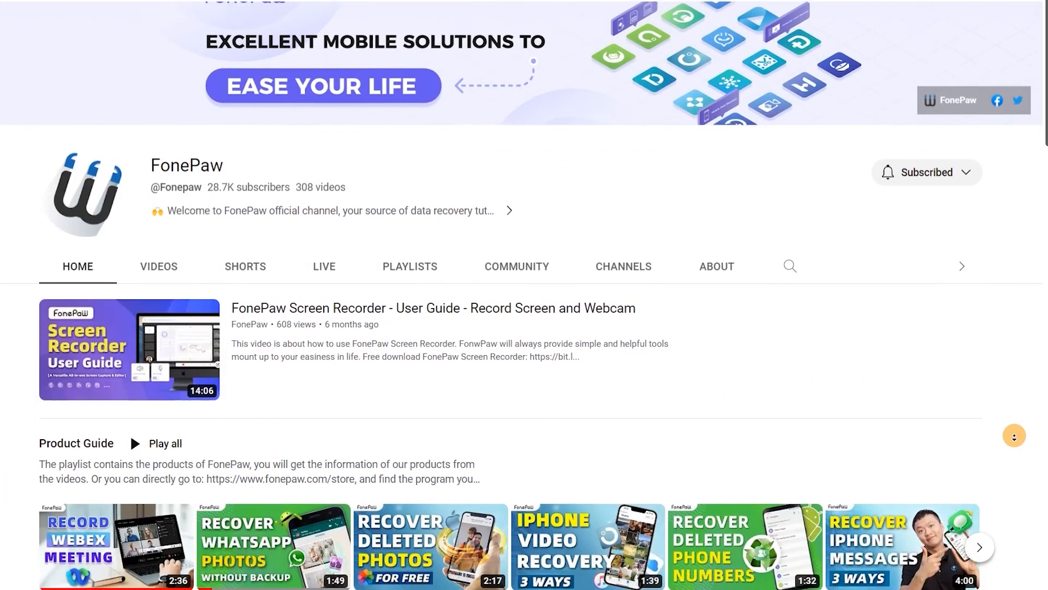
- Scroll FonePaw's YouTube channel down to the iOS Tips & Tricks playlist row
{"action": "scroll", "scroll_direction": "down", "scroll_amount": 3}
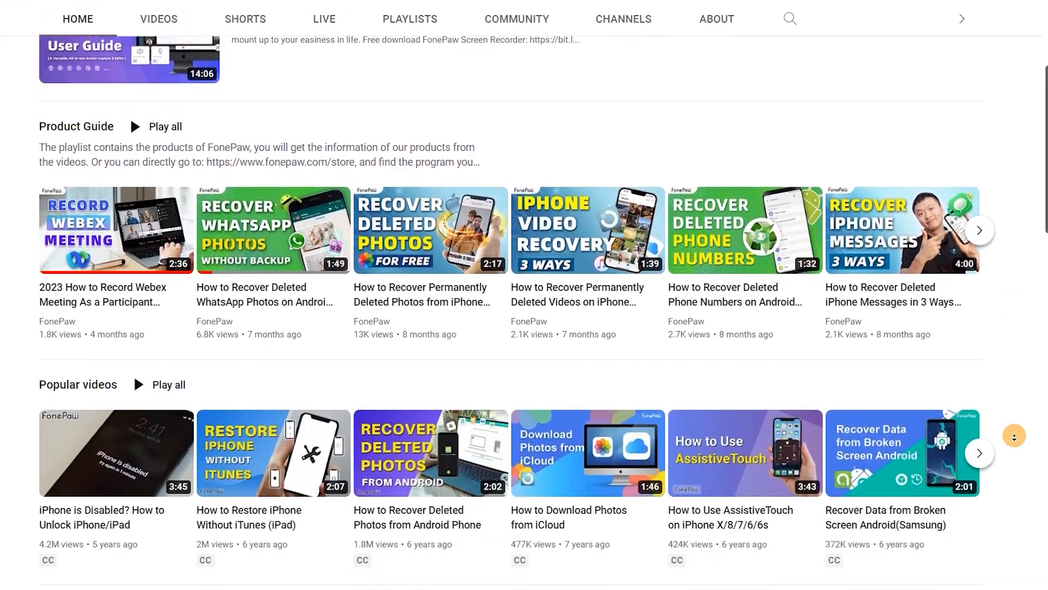
{"action": "scroll", "scroll_direction": "down", "scroll_amount": 3}
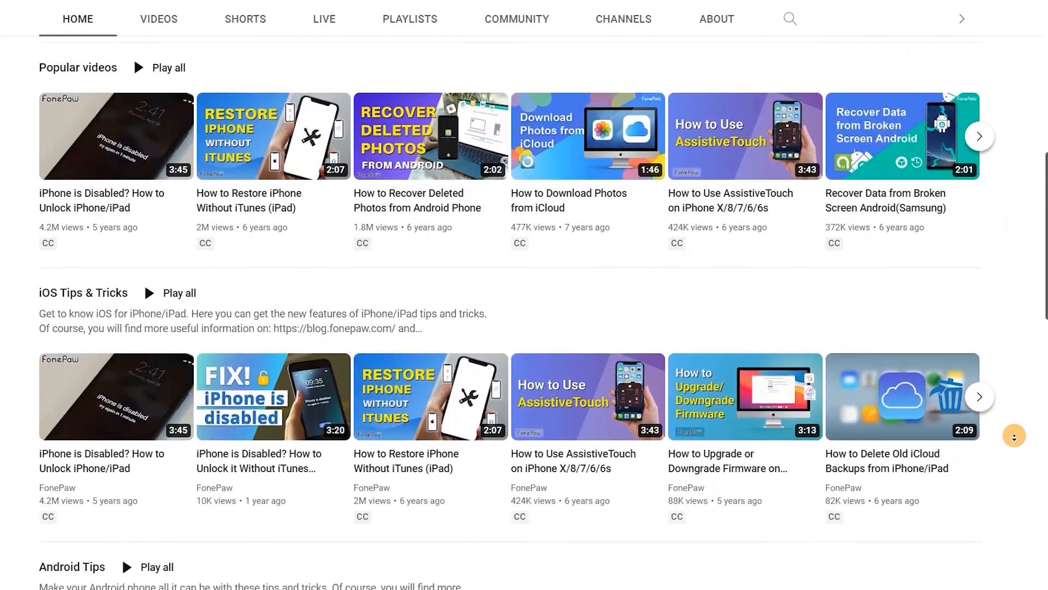